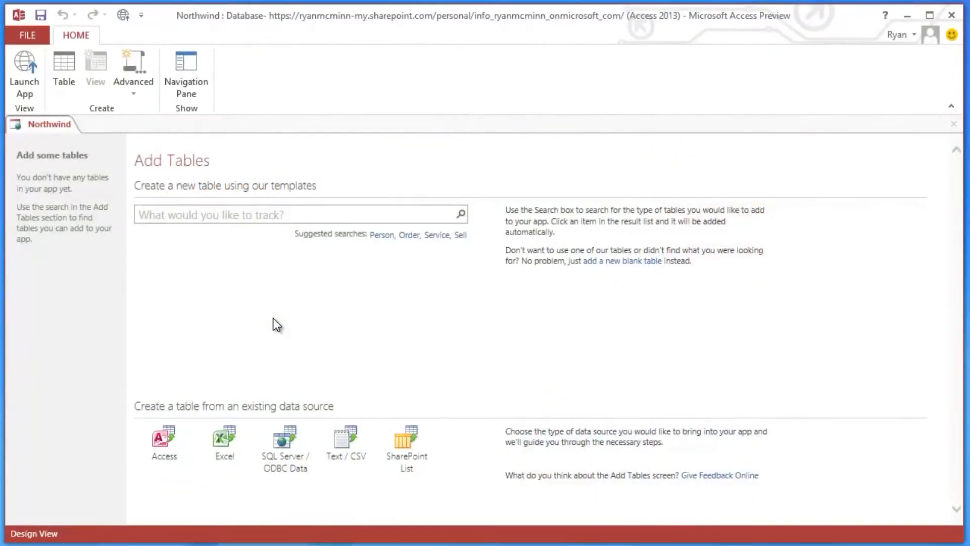
Import all tables from Desktop\Northwind.accdb via the Access data source and Select All.
{"action": "left_click", "coordinate": [164, 441]}
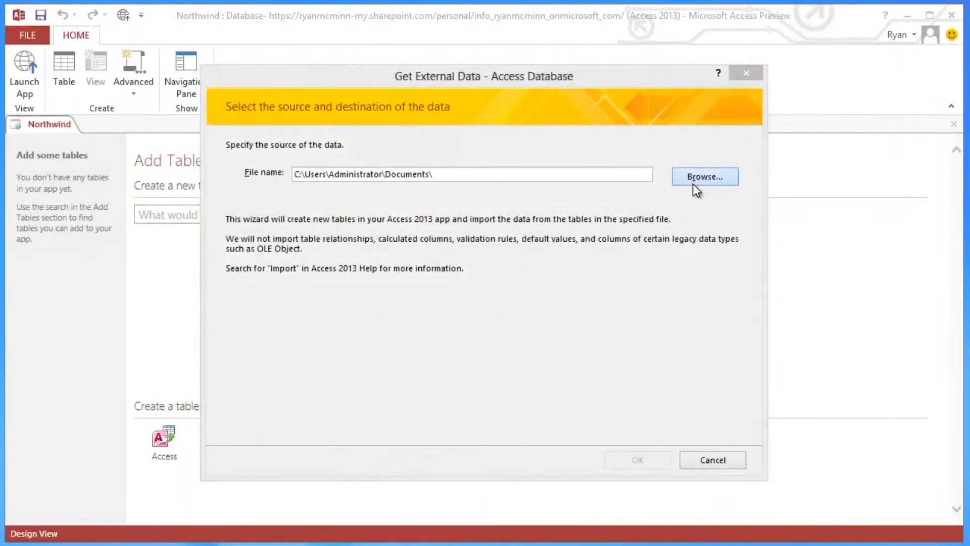
{"action": "left_click", "coordinate": [705, 176]}
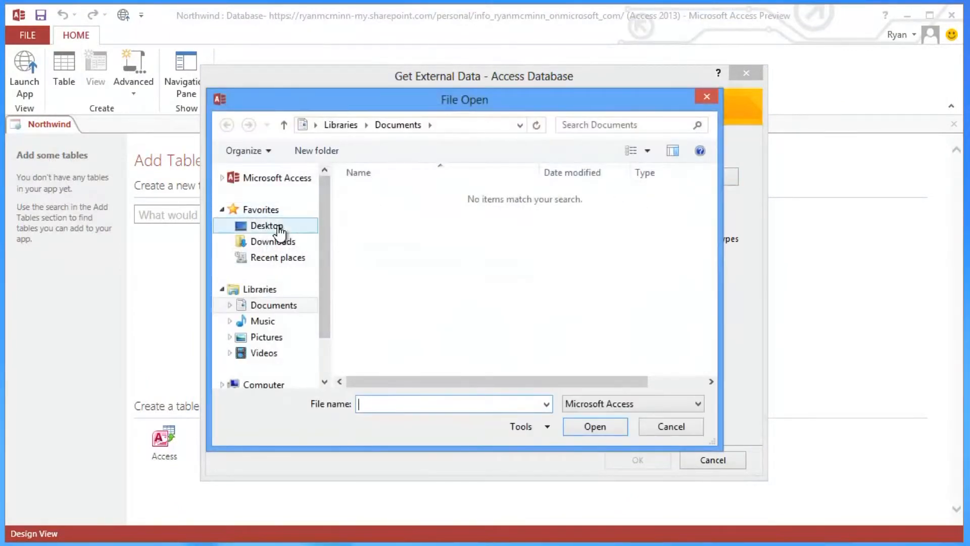
{"action": "left_click", "coordinate": [594, 427]}
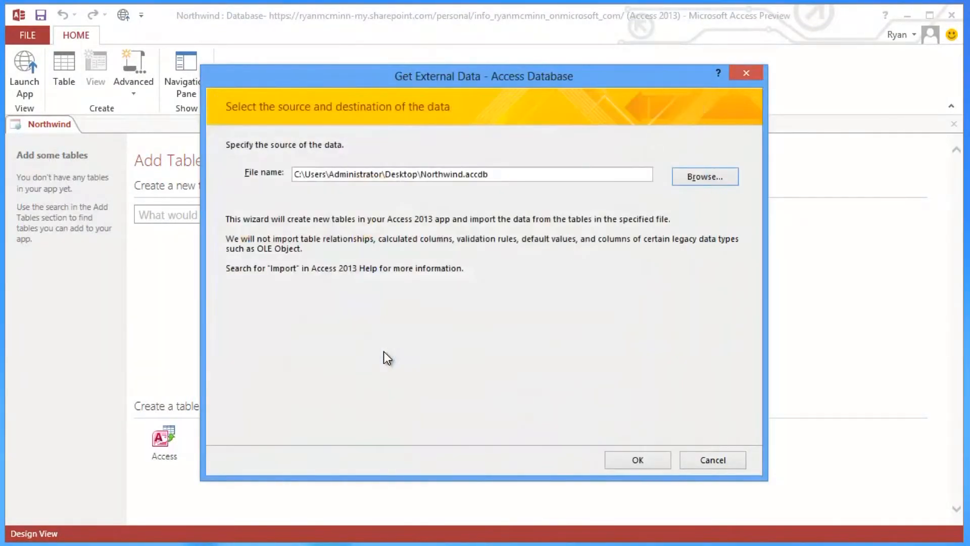
{"action": "left_click", "coordinate": [637, 460]}
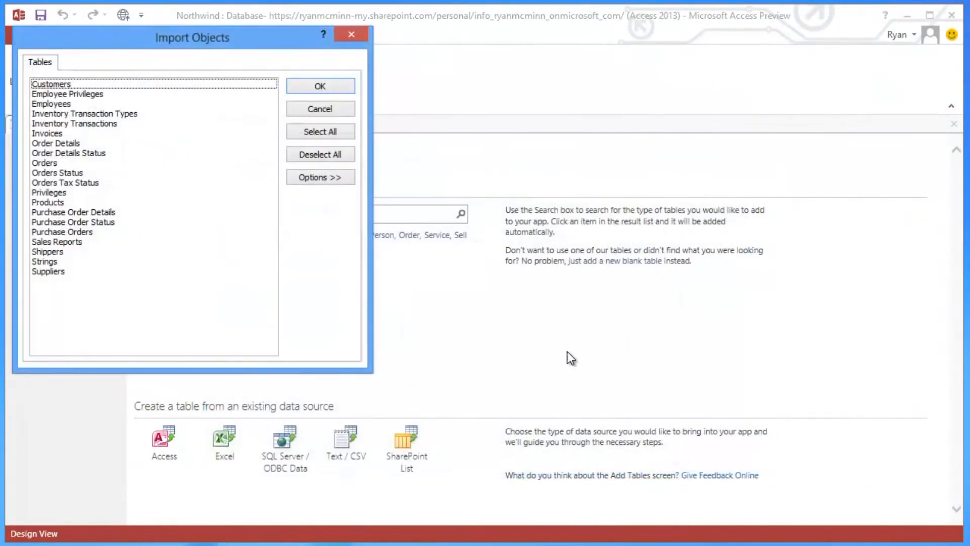
{"action": "left_click", "coordinate": [321, 132]}
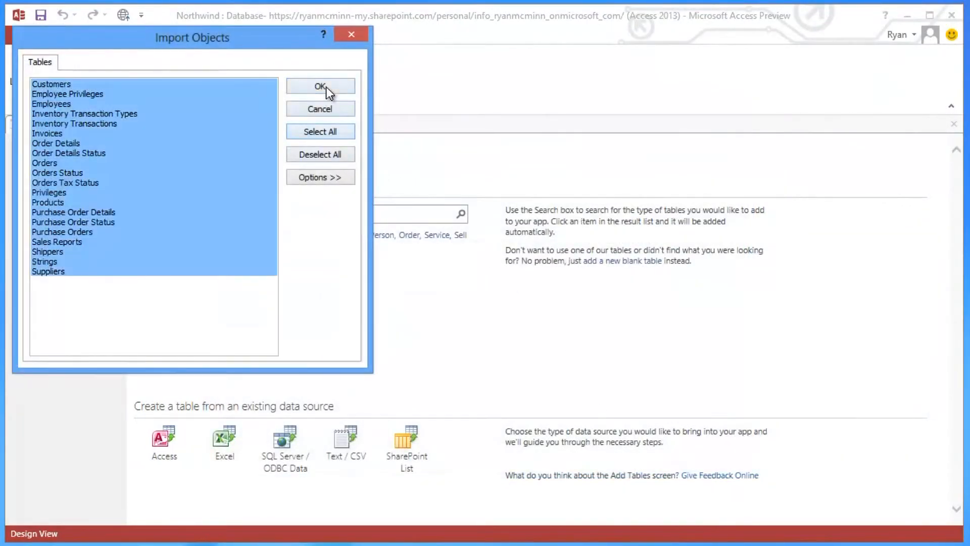
{"action": "left_click", "coordinate": [319, 85]}
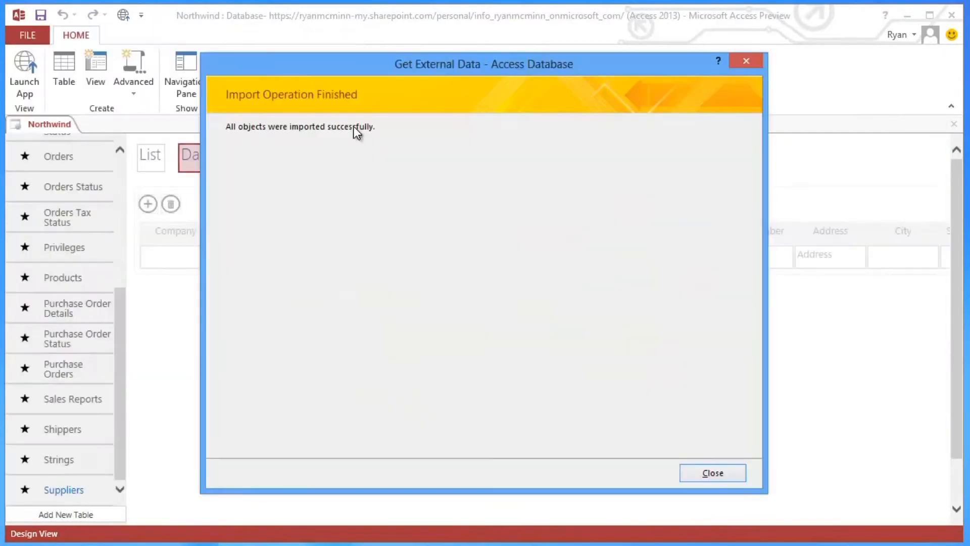
Close the Import Operation Finished dialog to return to the app design view.
{"action": "left_click", "coordinate": [713, 473]}
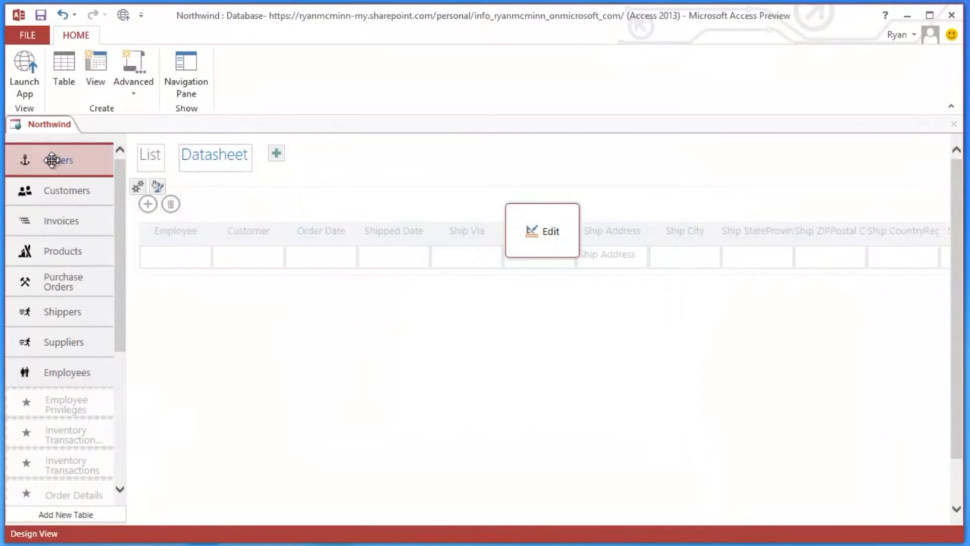
Launch the Northwind app and browse an order, a customer's Shipping Company C order, and Shippers.
{"action": "left_click", "coordinate": [23, 71]}
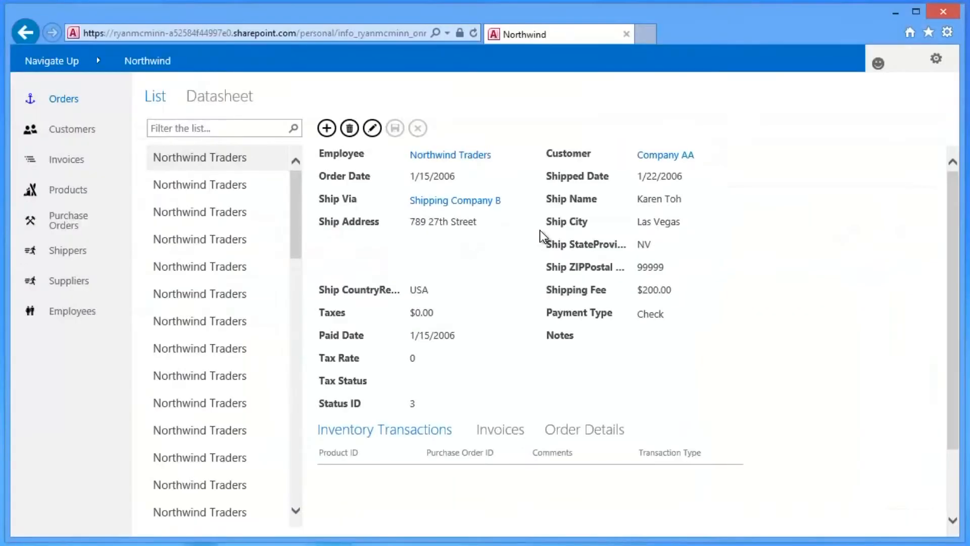
{"action": "left_click", "coordinate": [216, 184]}
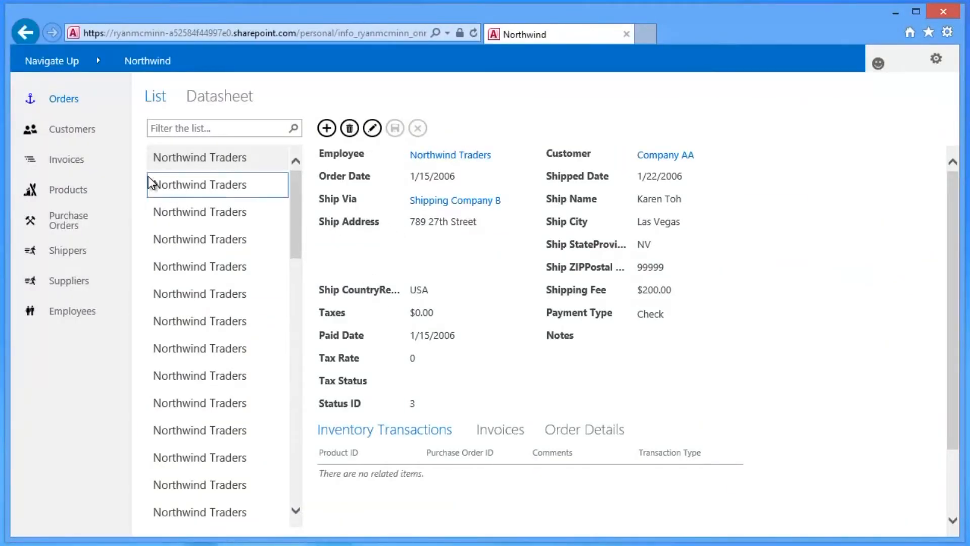
{"action": "left_click", "coordinate": [72, 128]}
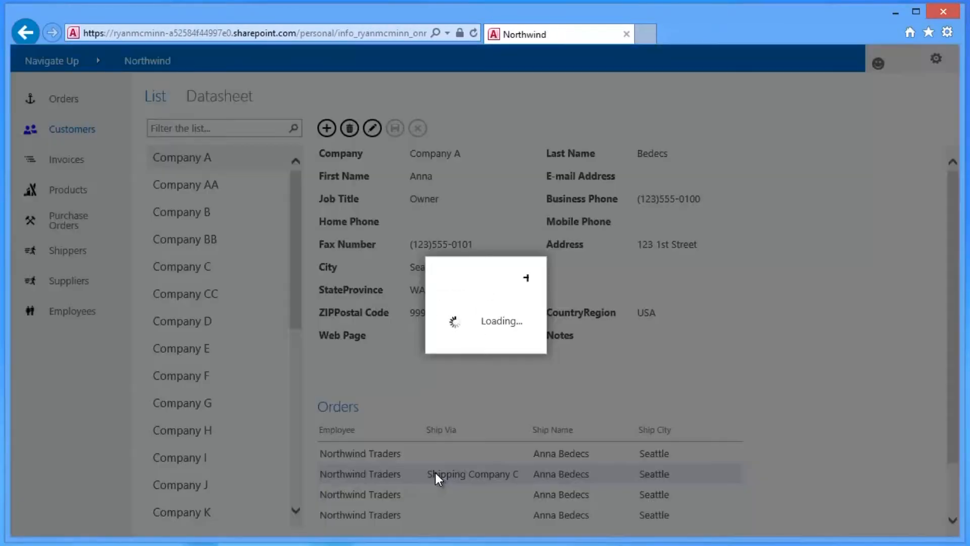
{"action": "left_click", "coordinate": [473, 473]}
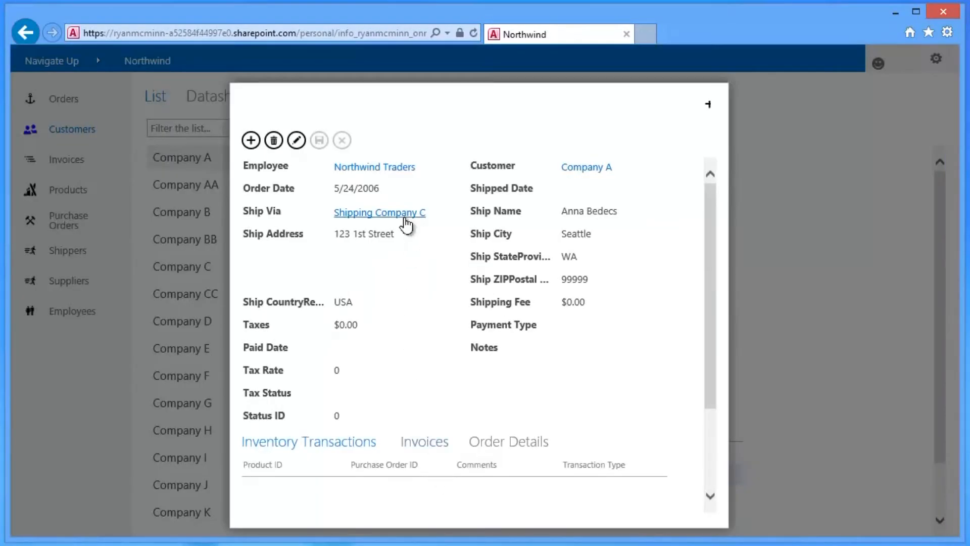
{"action": "left_click", "coordinate": [379, 212]}
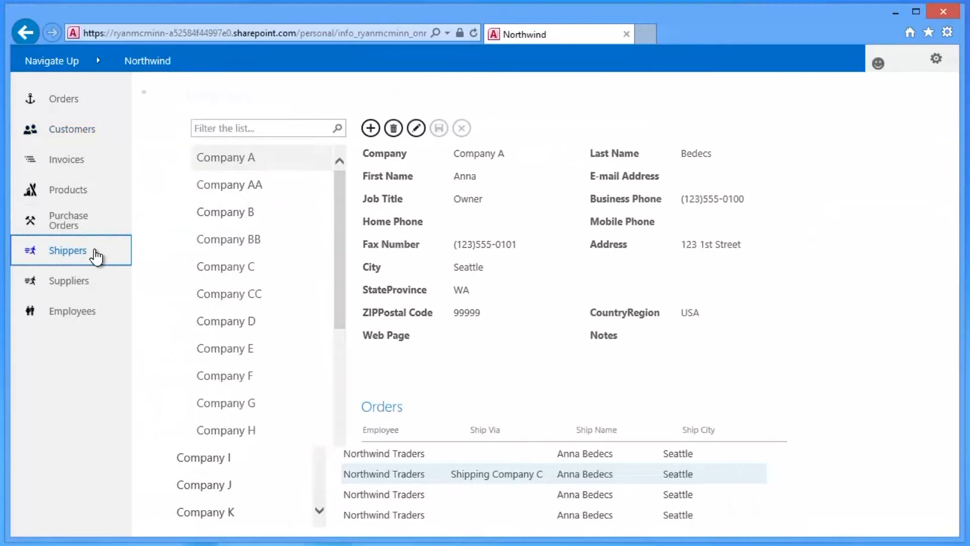
{"action": "left_click", "coordinate": [68, 249]}
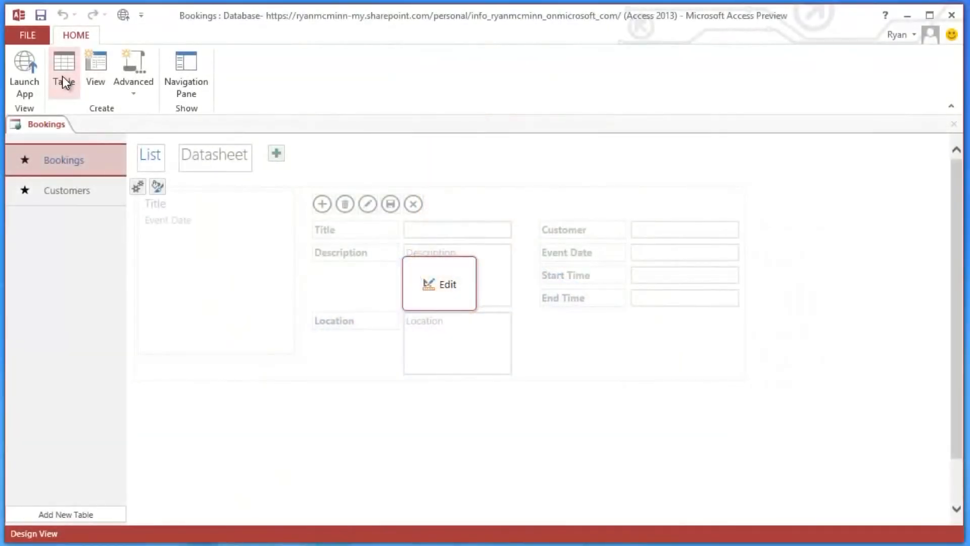
Start an Excel table import and choose the national parks workbook on the Desktop.
{"action": "left_click", "coordinate": [64, 69]}
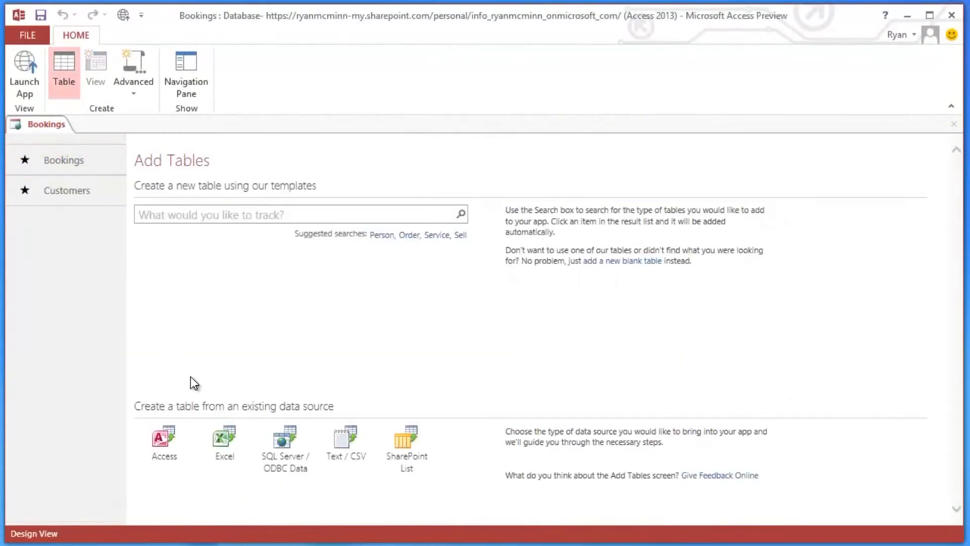
{"action": "left_click", "coordinate": [224, 439]}
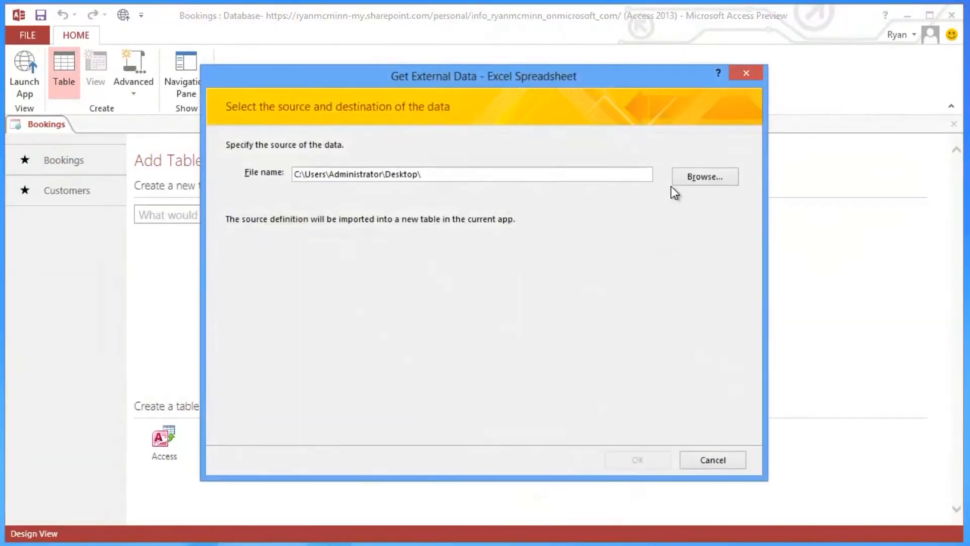
{"action": "left_click", "coordinate": [703, 175]}
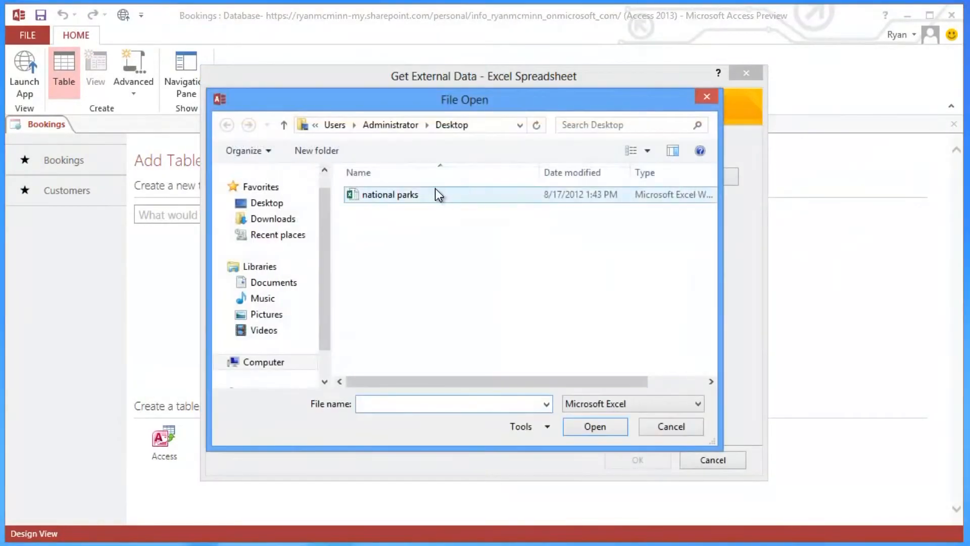
{"action": "left_click", "coordinate": [594, 427]}
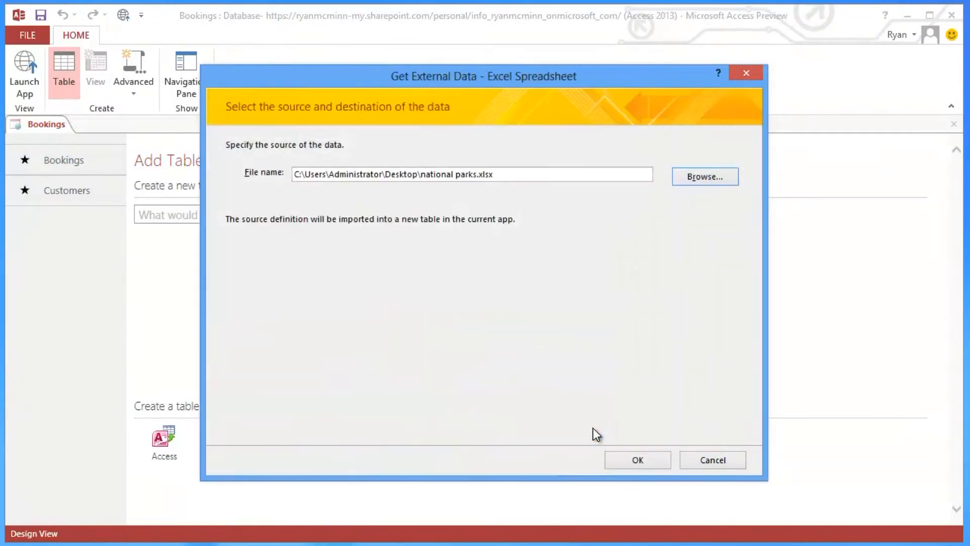
Run the Import Spreadsheet Wizard on Sheet1 and finish importing into a table named Locations.
{"action": "left_click", "coordinate": [637, 460]}
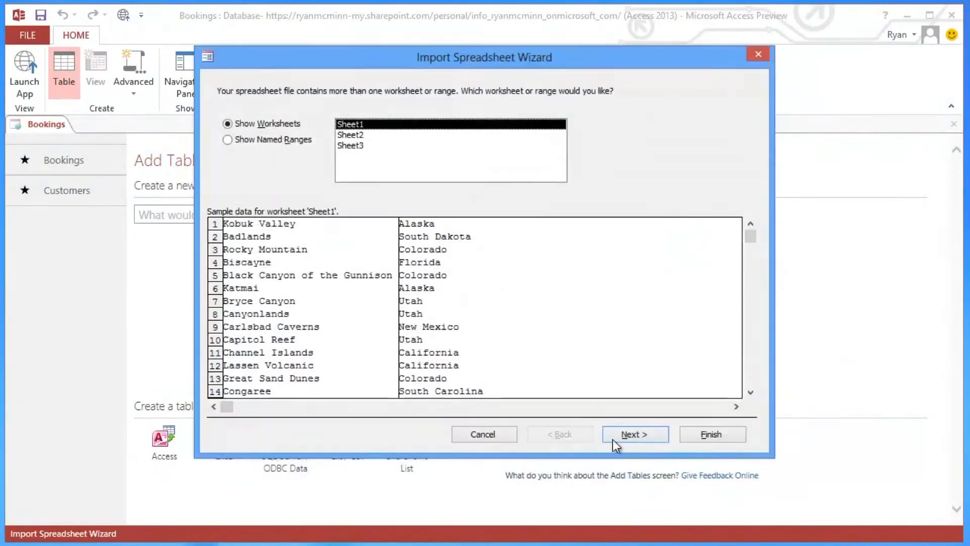
{"action": "left_click", "coordinate": [634, 434]}
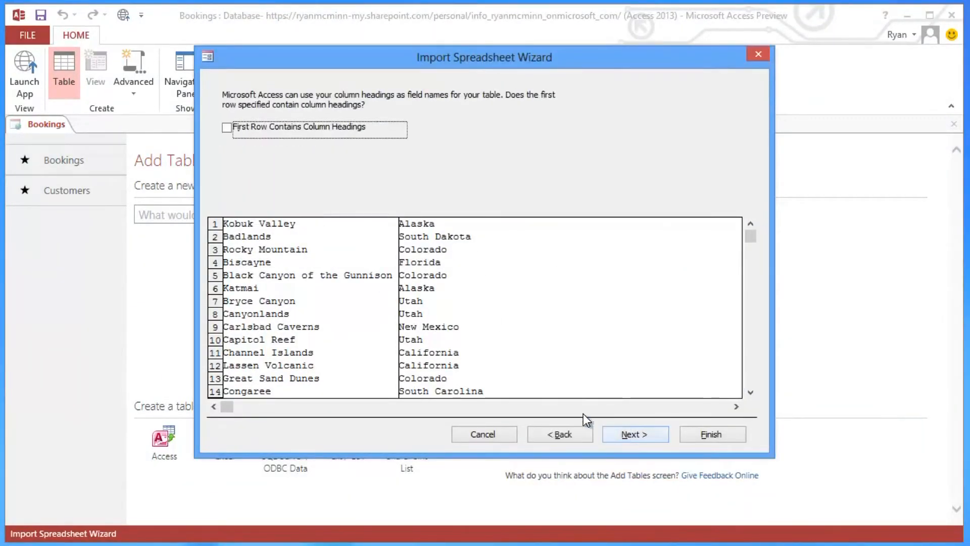
{"action": "left_click", "coordinate": [634, 434]}
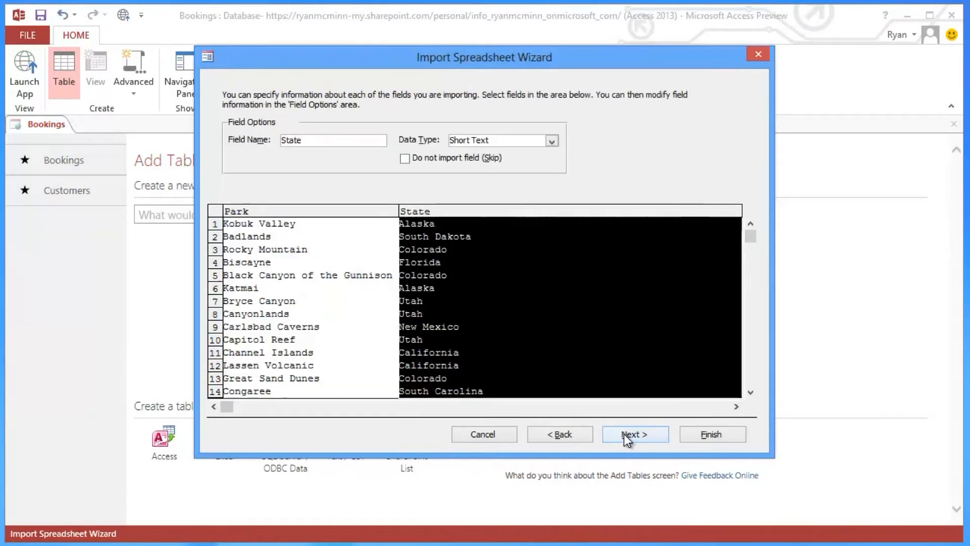
{"action": "left_click", "coordinate": [635, 434]}
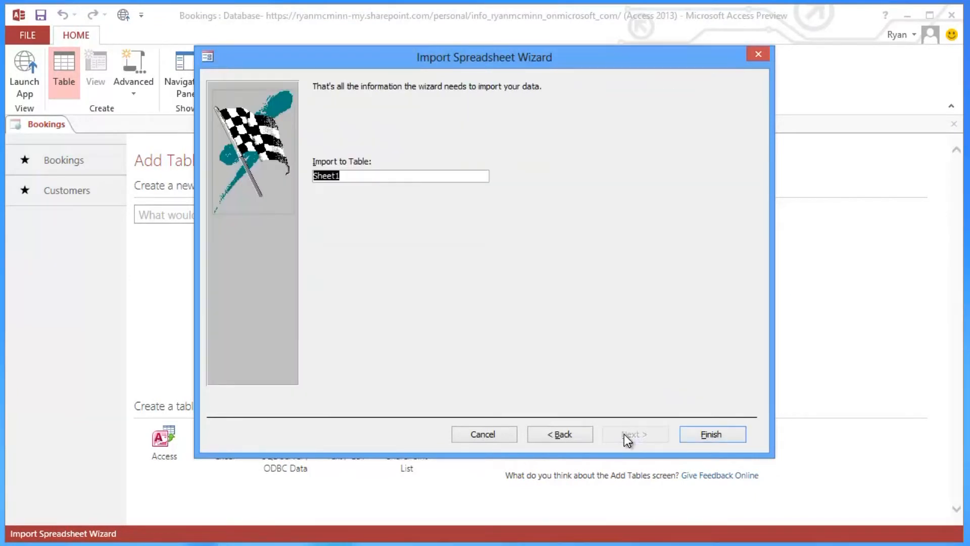
{"action": "type", "text": "Locations"}
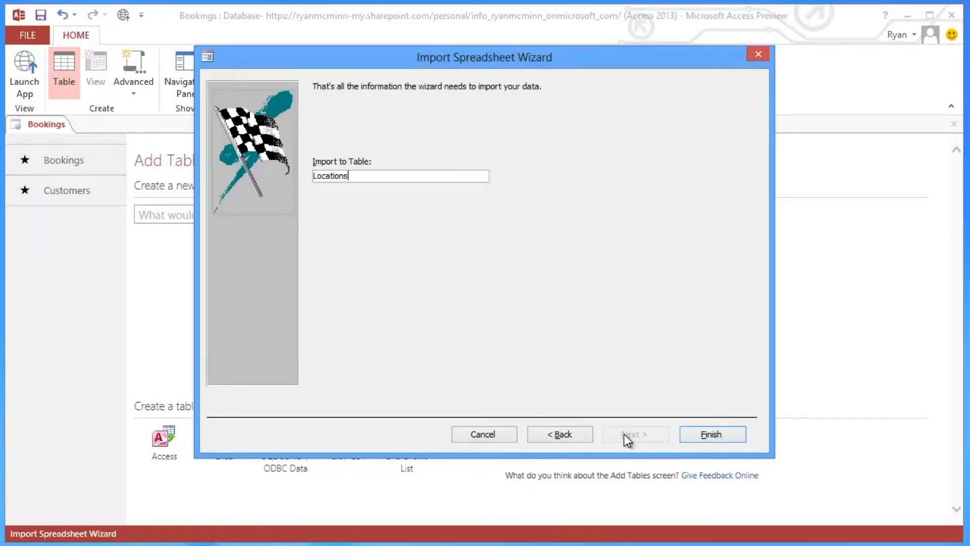
{"action": "left_click", "coordinate": [711, 433]}
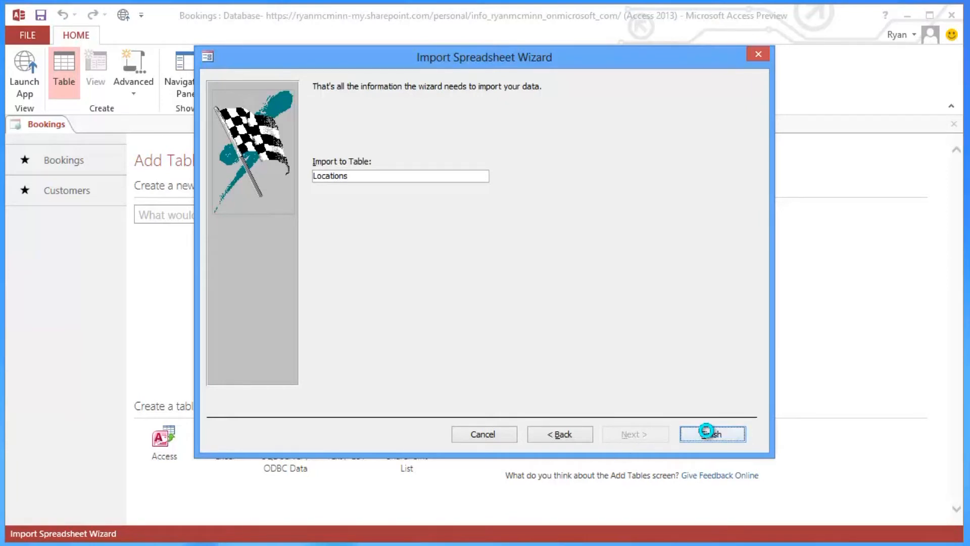
{"action": "left_click", "coordinate": [712, 434]}
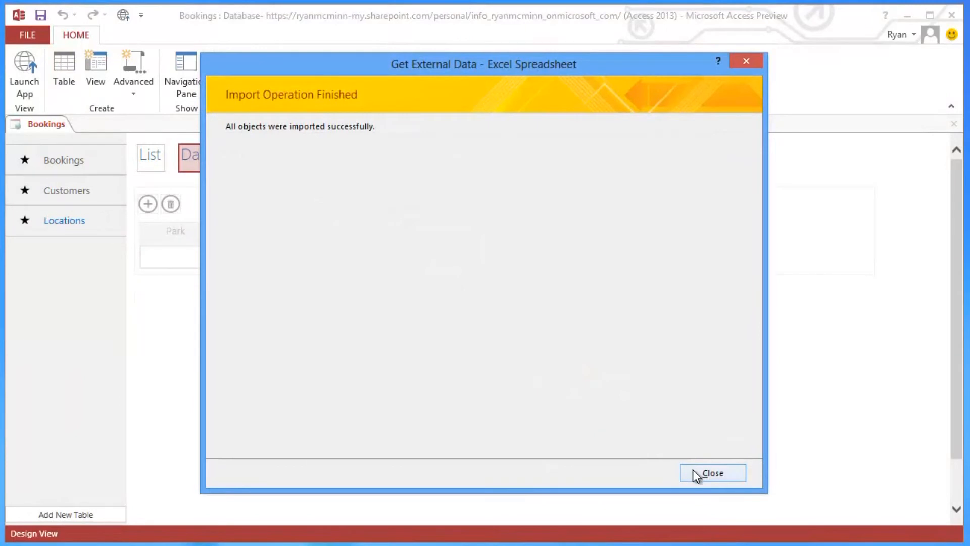
Dismiss the import success message and select the new Locations table.
{"action": "left_click", "coordinate": [711, 473]}
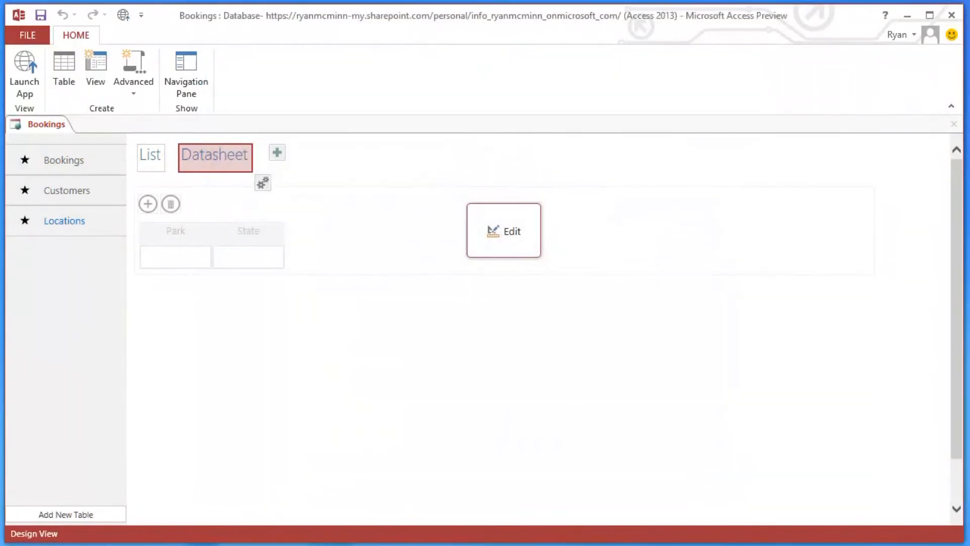
{"action": "left_click", "coordinate": [64, 220]}
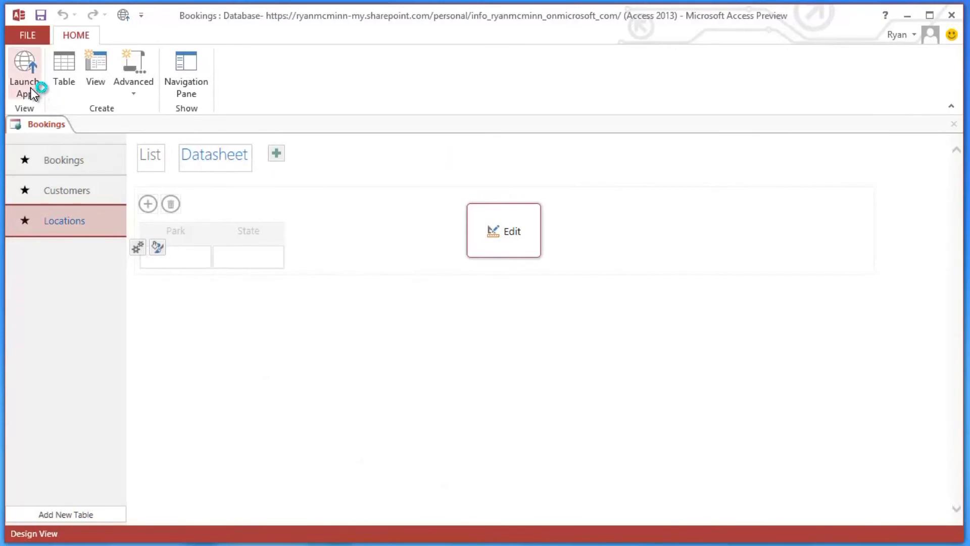
{"action": "left_click", "coordinate": [24, 68]}
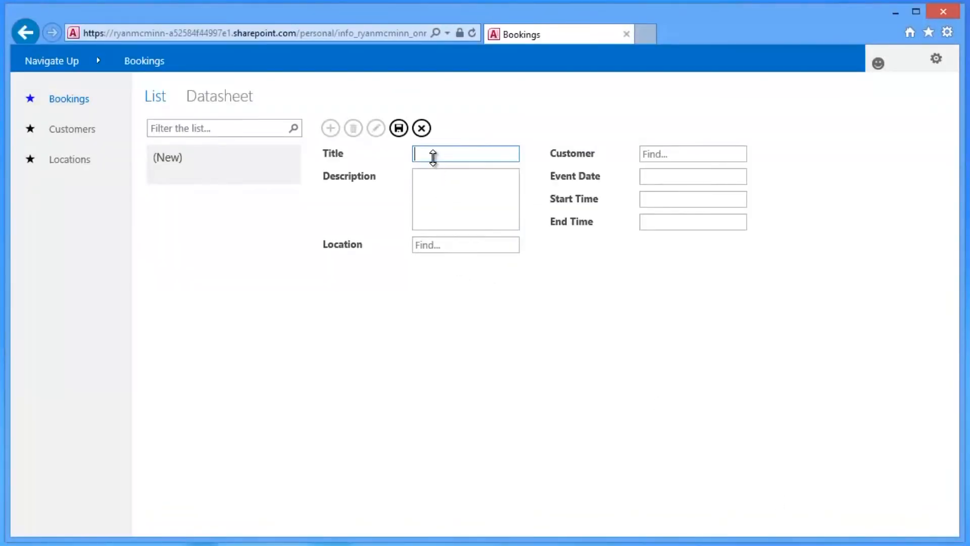
{"action": "type", "text": "Test Booking"}
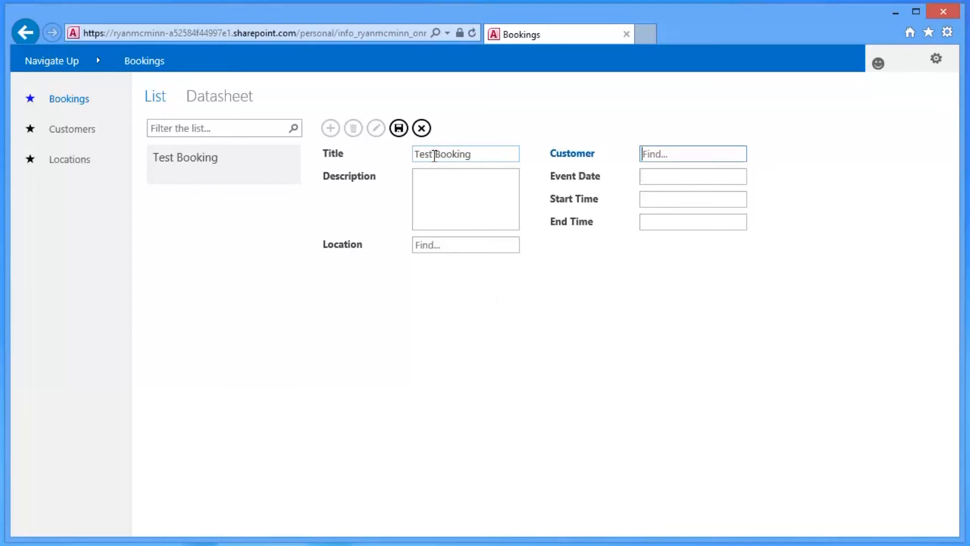
{"action": "type", "text": "ry"}
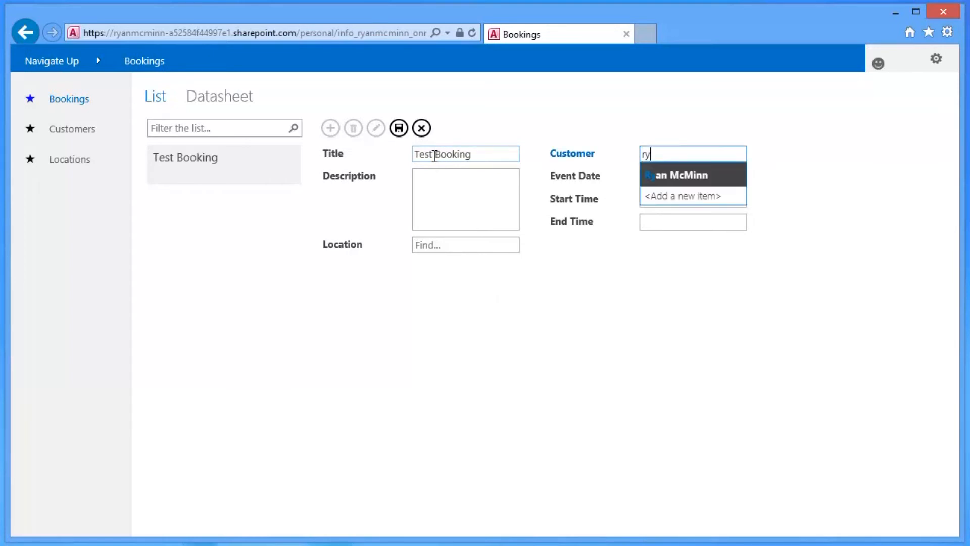
{"action": "left_click", "coordinate": [675, 175]}
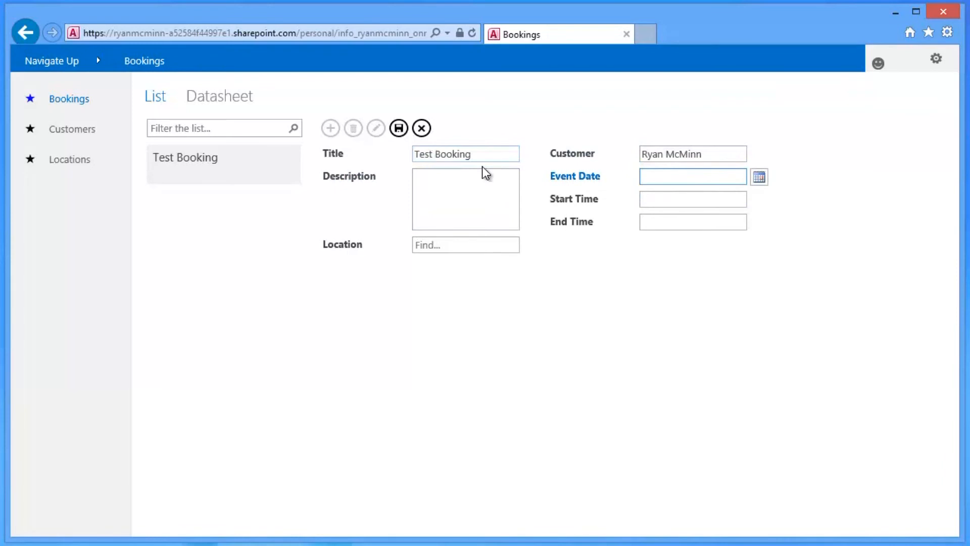
Set the event date to 8/24/2012, choose Kobuk Valley as location and save the booking.
{"action": "left_click", "coordinate": [760, 175]}
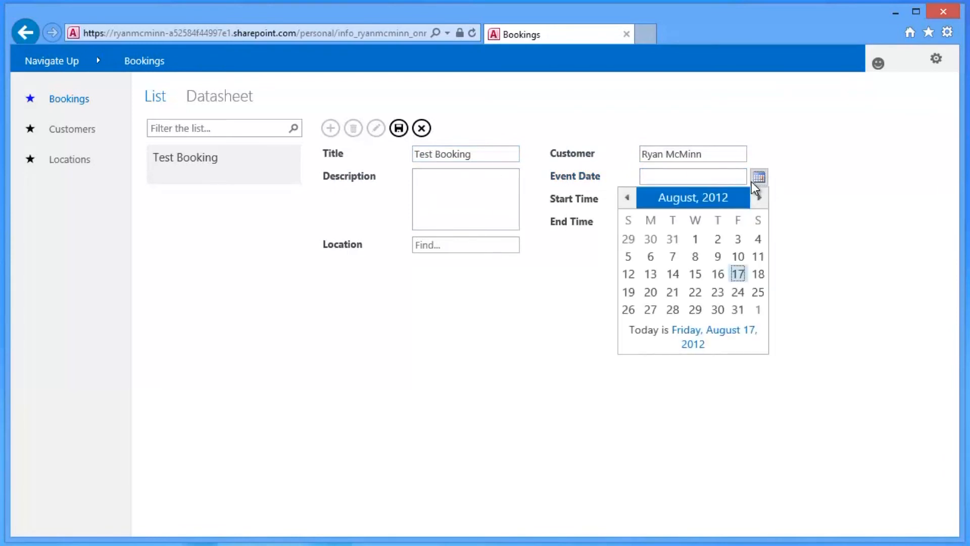
{"action": "left_click", "coordinate": [737, 291]}
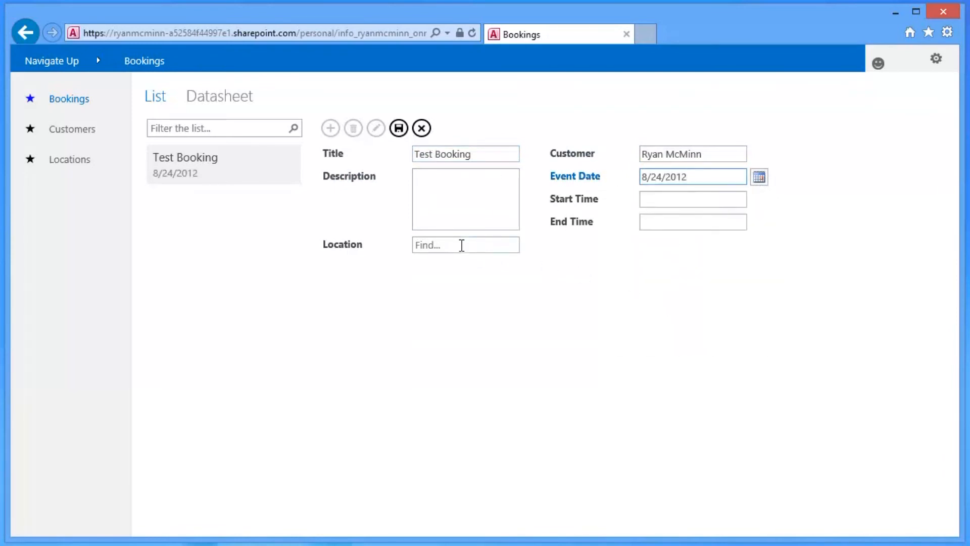
{"action": "type", "text": "k"}
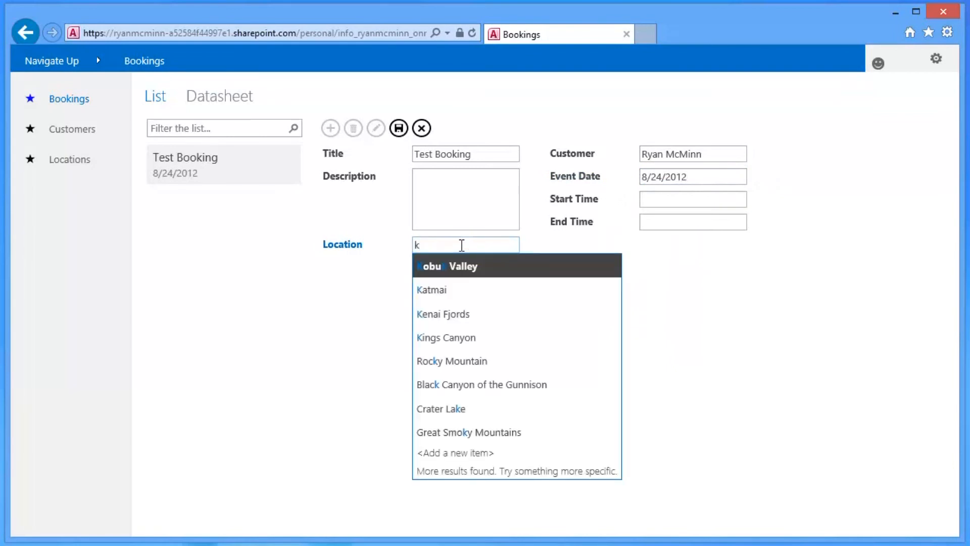
{"action": "left_click", "coordinate": [448, 266]}
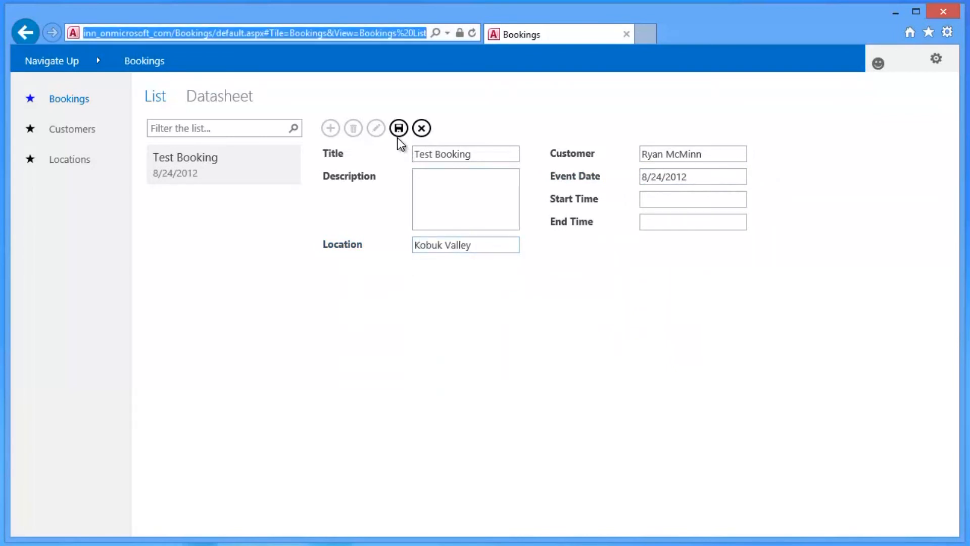
{"action": "left_click", "coordinate": [399, 128]}
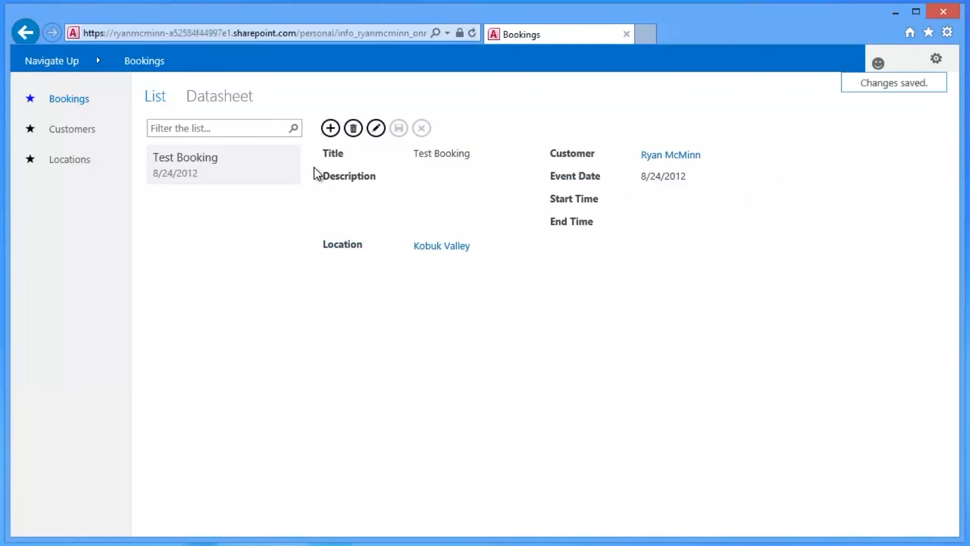
Filter Locations by 'ko', open Kobuk Valley and bring up its related Test Booking.
{"action": "left_click", "coordinate": [69, 159]}
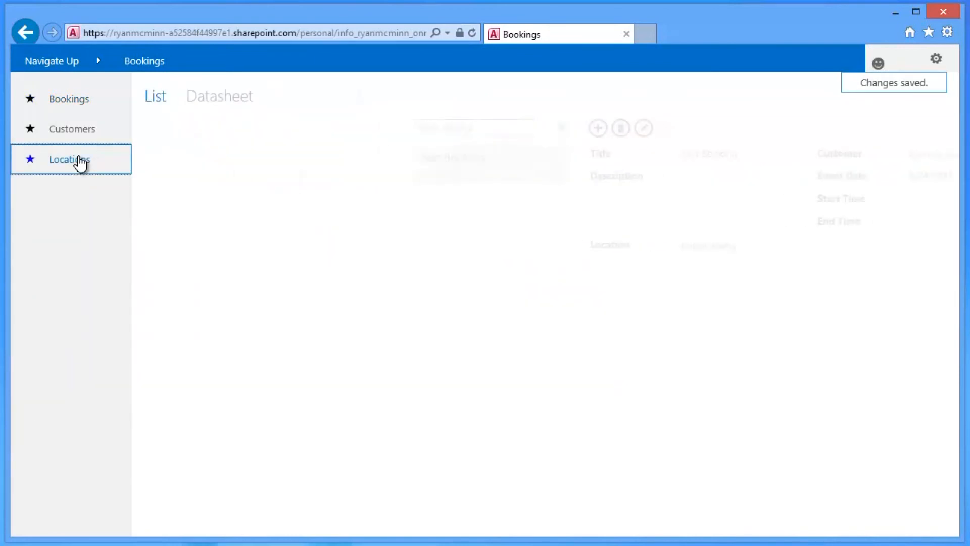
{"action": "type", "text": "ko"}
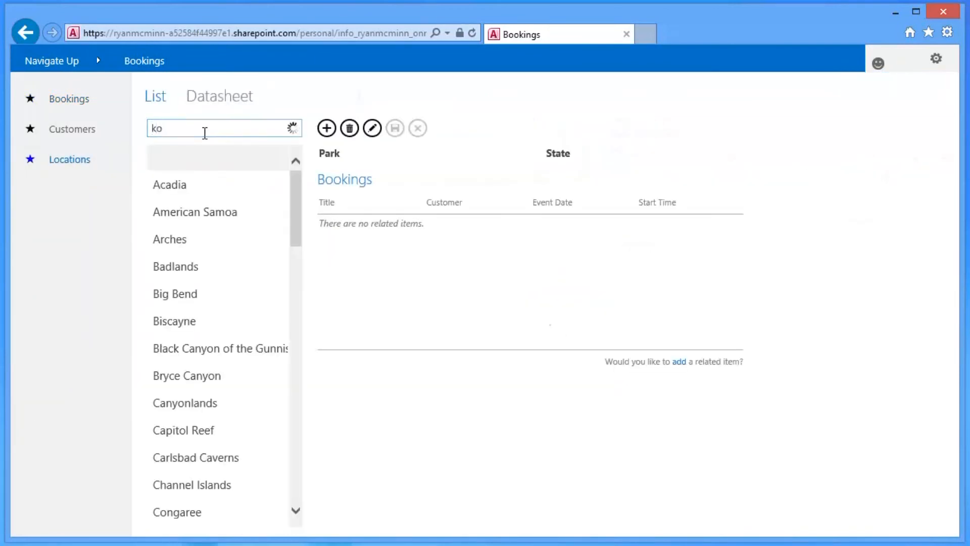
{"action": "left_click", "coordinate": [185, 184]}
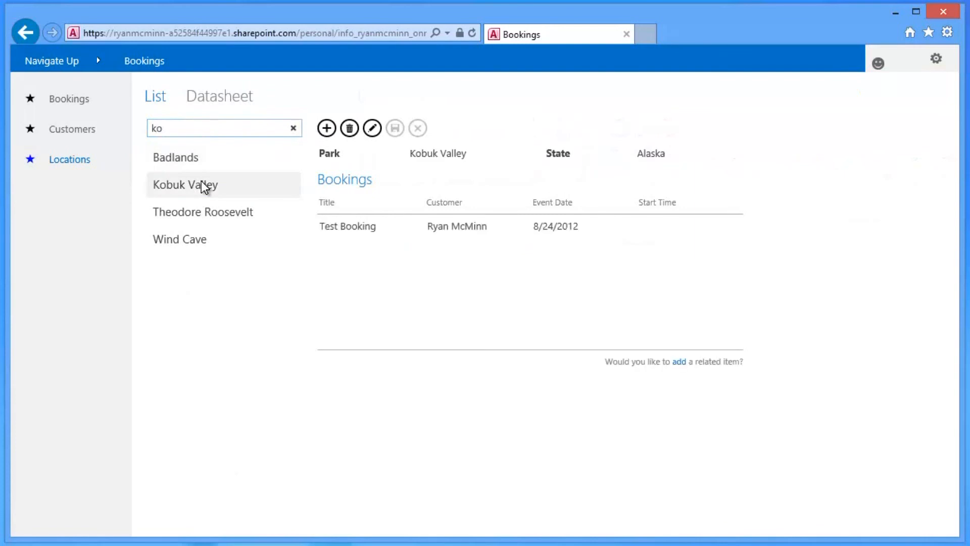
{"action": "left_click", "coordinate": [346, 225]}
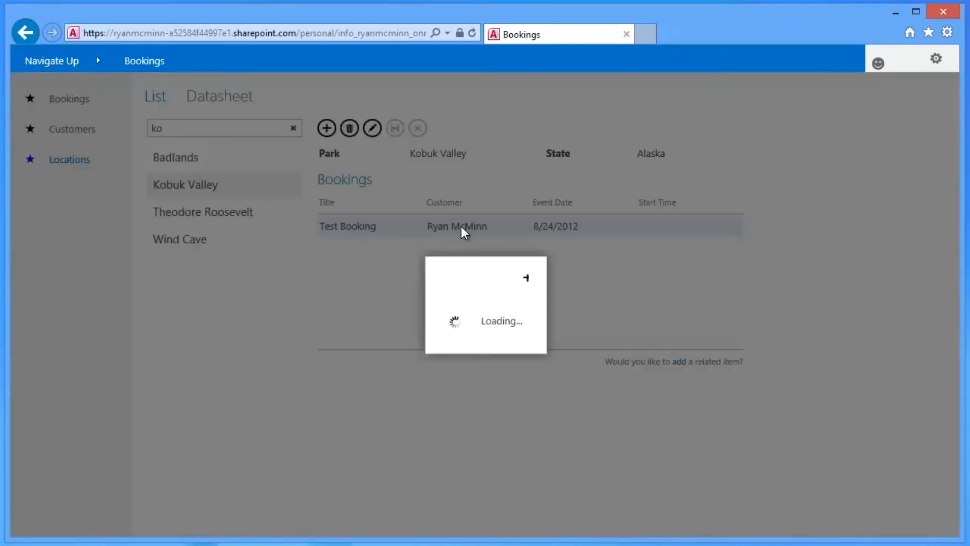